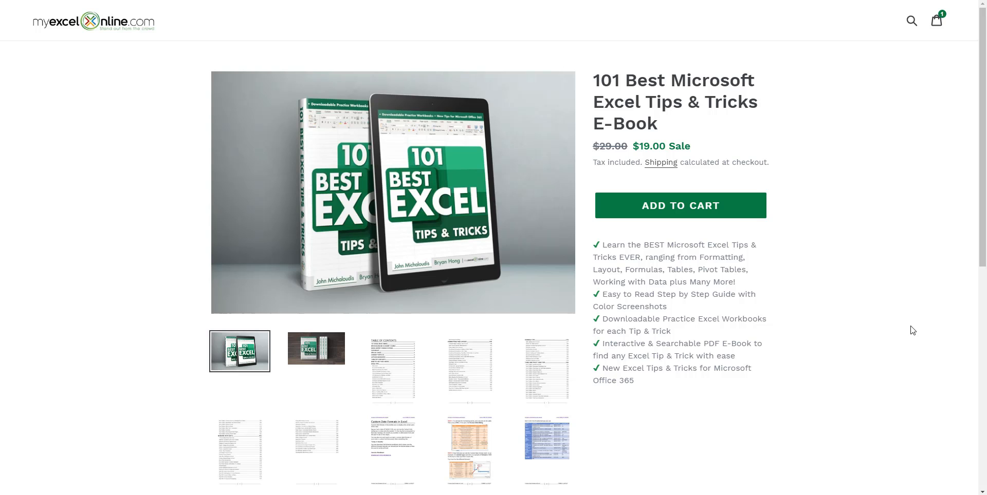
{"action": "mouse_move", "coordinate": [888, 320]}
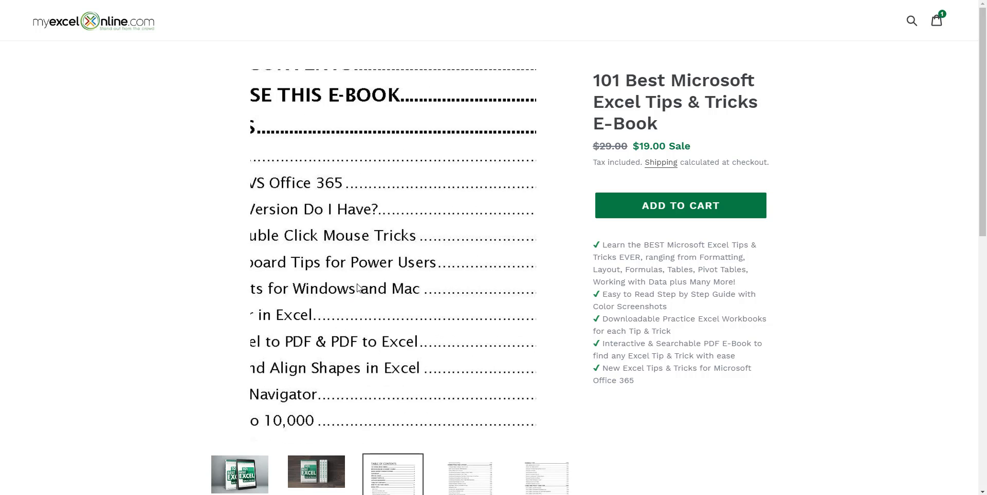
- Show the second table-of-contents page listing the Formatting and Layout tips
{"action": "left_click", "coordinate": [467, 480]}
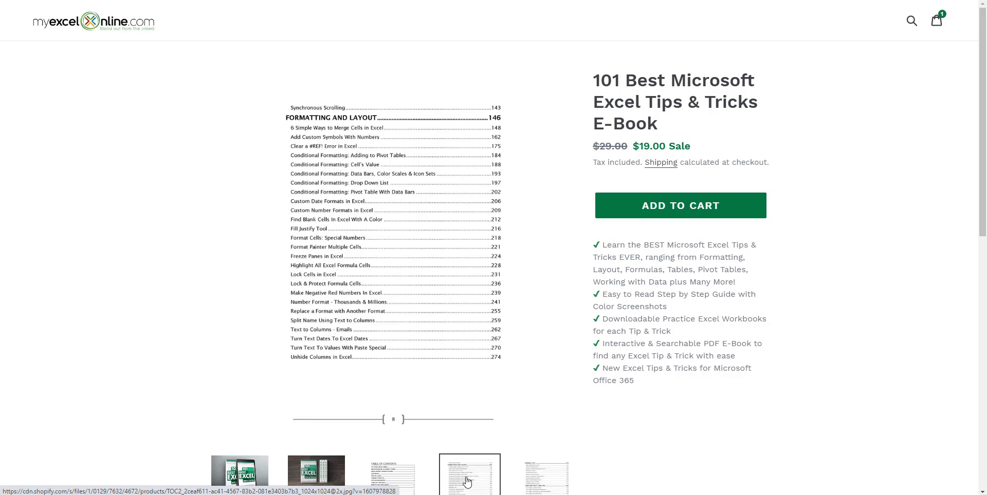
{"action": "mouse_move", "coordinate": [535, 456]}
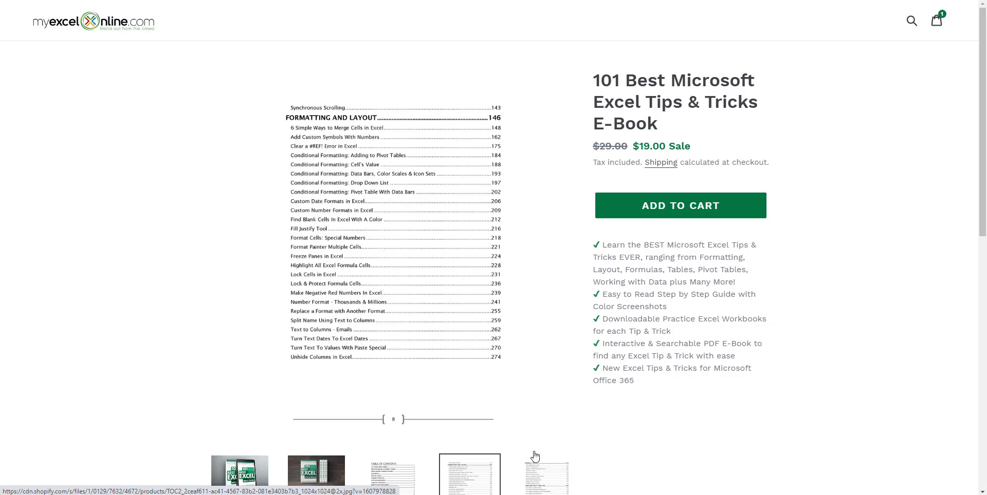
- Show the third table-of-contents page covering Formula, Table and Pivot Table tips
{"action": "left_click", "coordinate": [545, 480]}
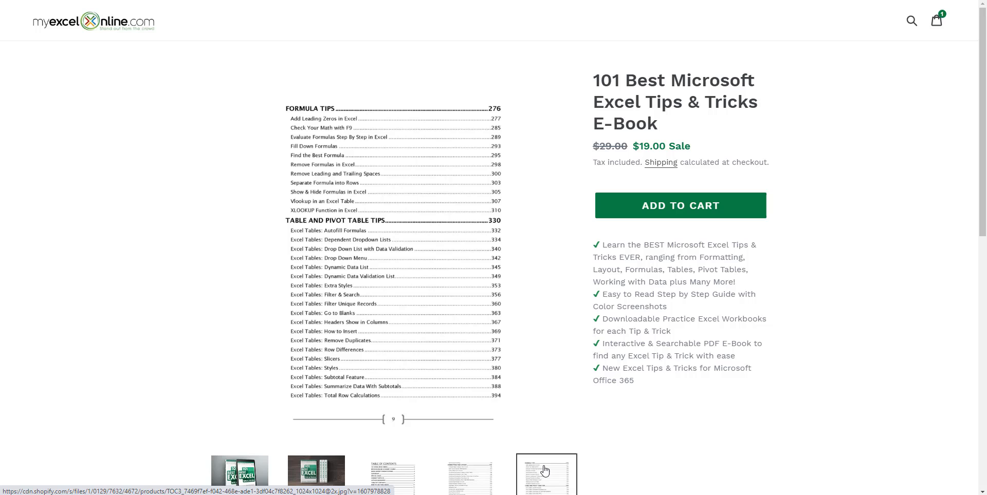
{"action": "mouse_move", "coordinate": [549, 459]}
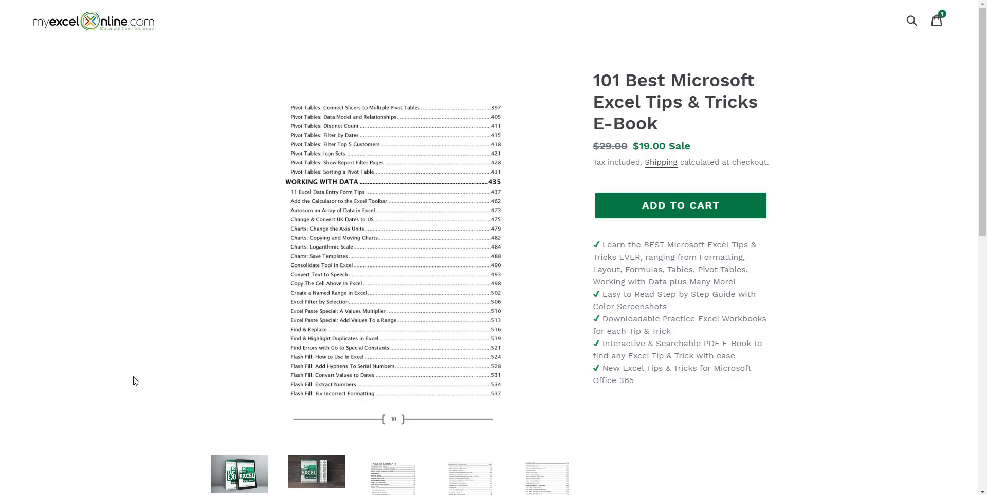
{"action": "mouse_move", "coordinate": [142, 373]}
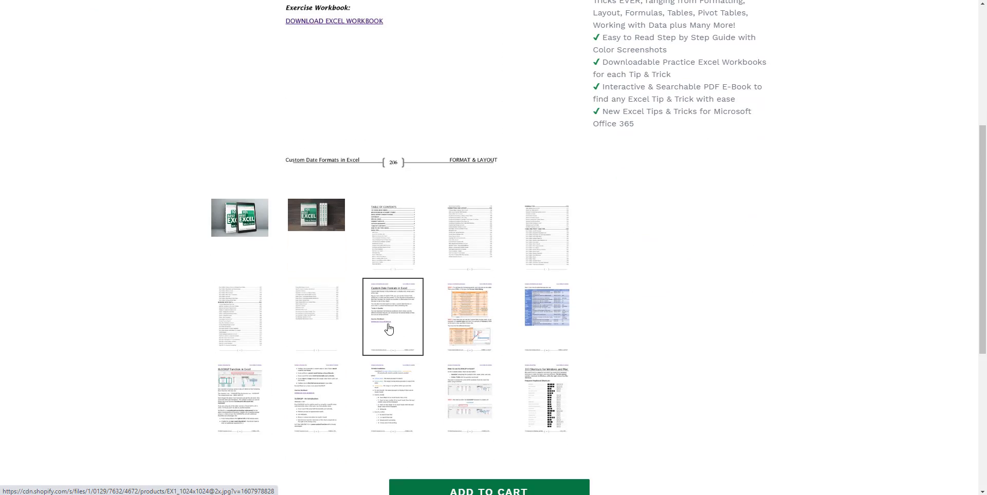
- Scroll back up and return the gallery to the e-book cover image
{"action": "scroll", "scroll_direction": "up", "scroll_amount": 3}
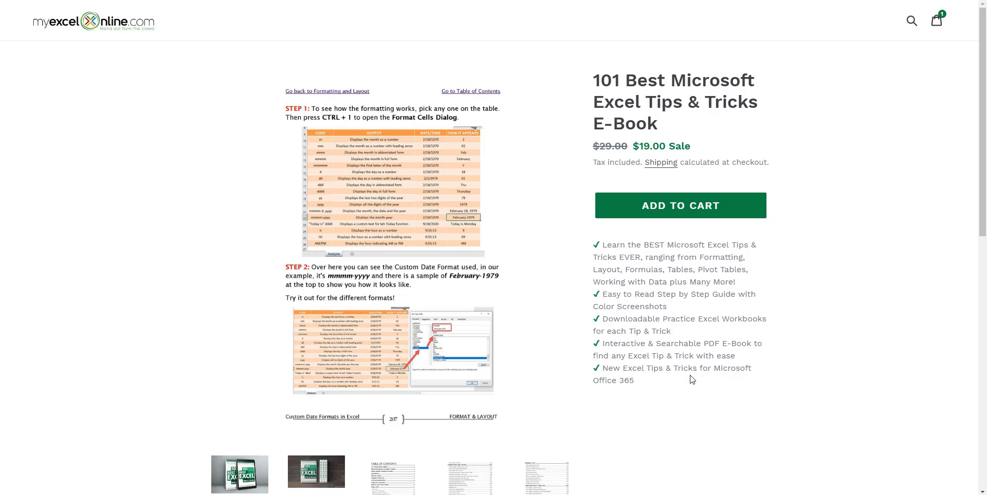
{"action": "left_click", "coordinate": [240, 351]}
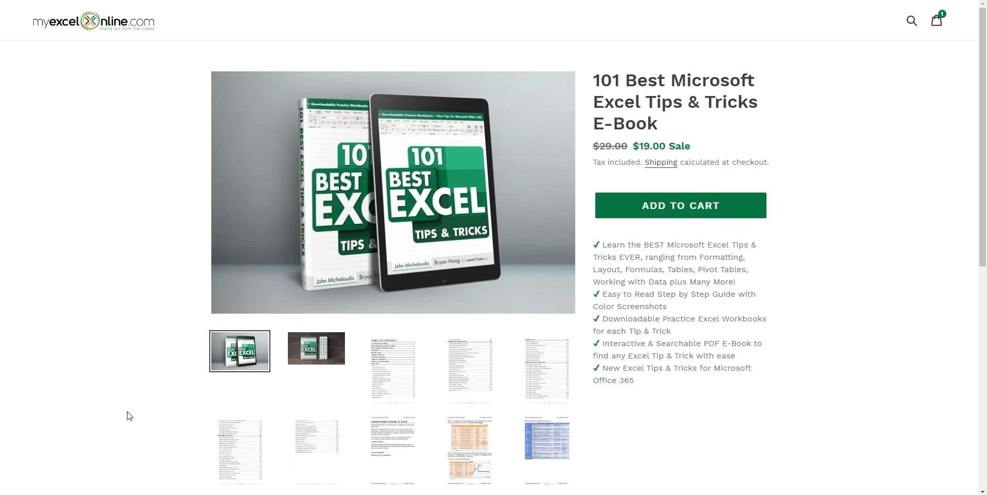